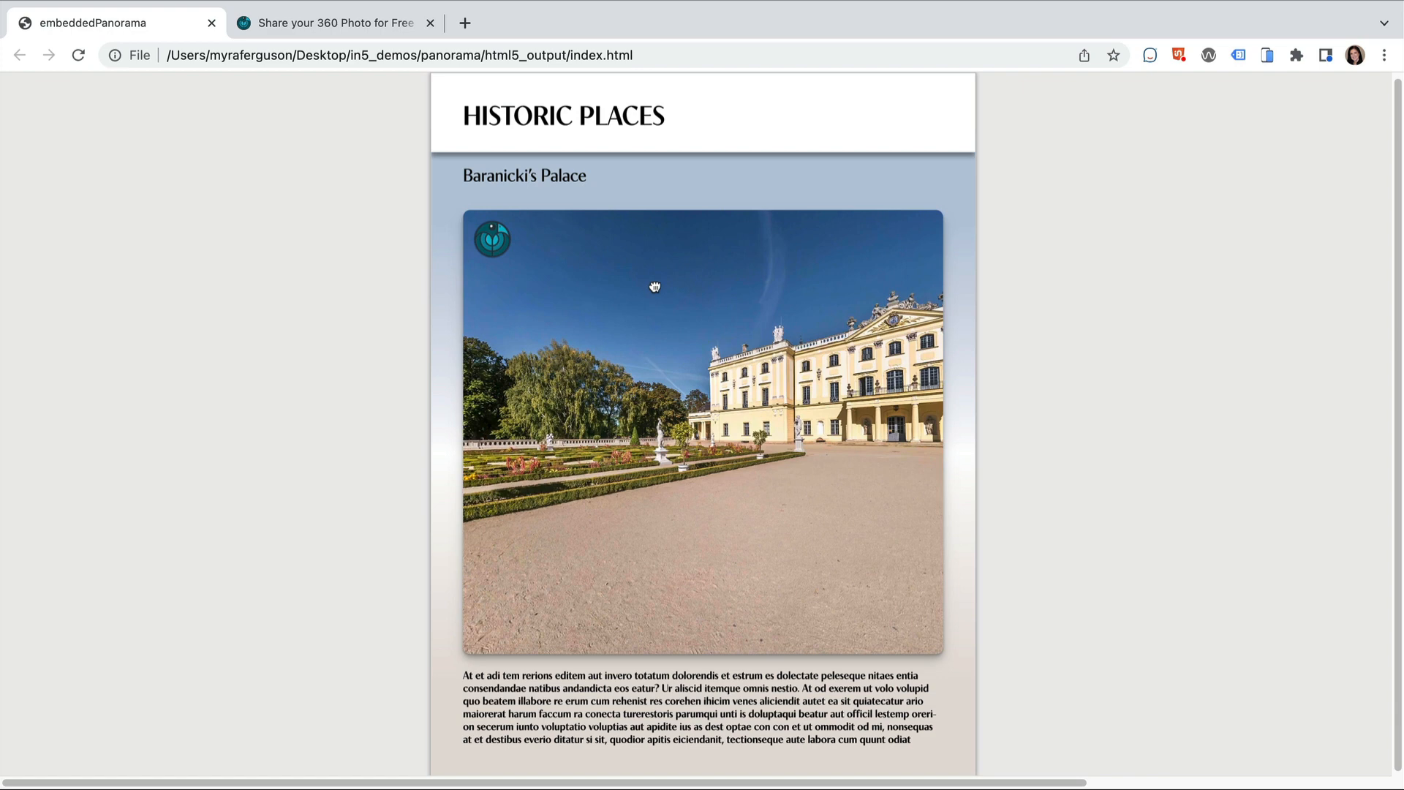
- Pan around the exported palace panorama, then switch to the Panoraven 'Share your 360 Photo' site
{"action": "left_click_drag", "start_coordinate": [654, 287], "coordinate": [670, 285]}
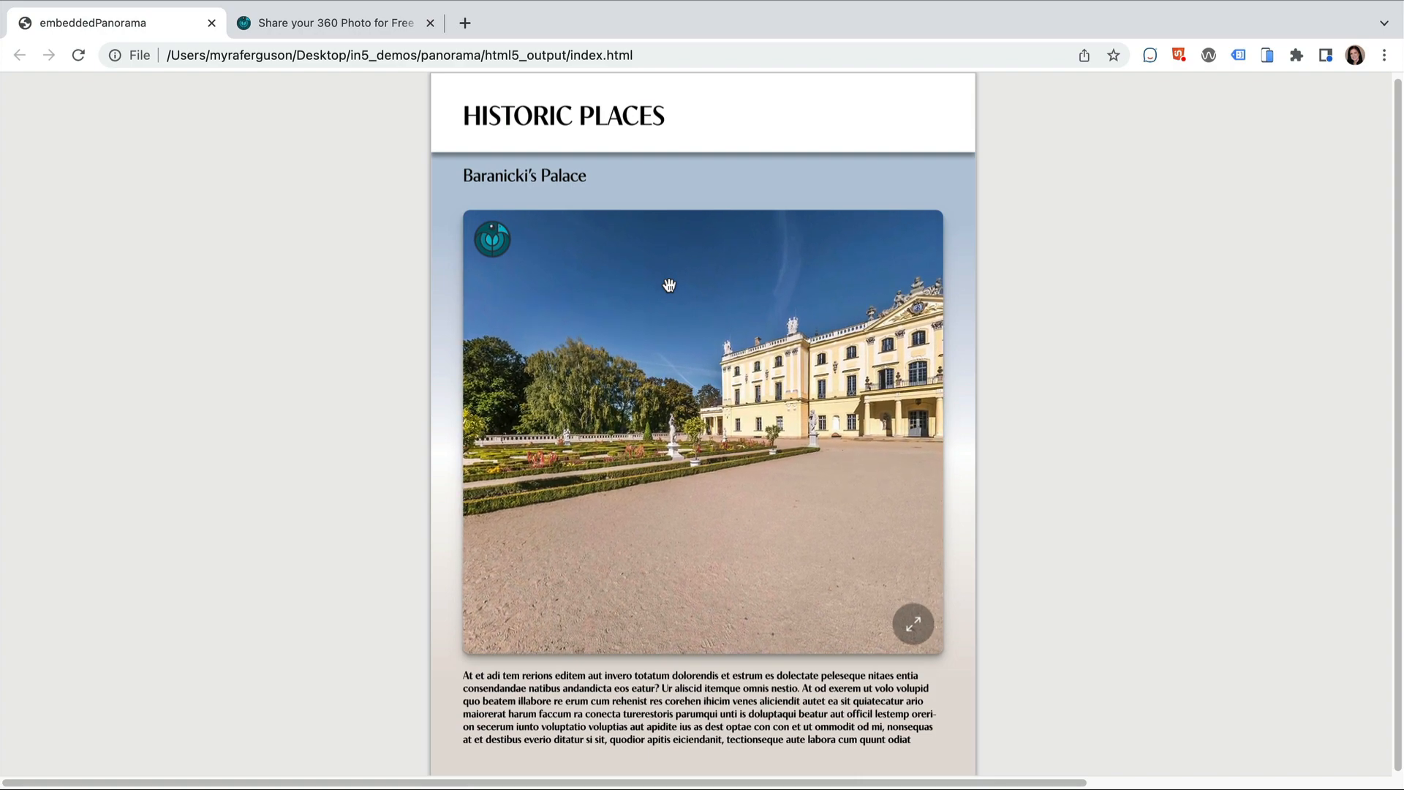
{"action": "left_click", "coordinate": [337, 22]}
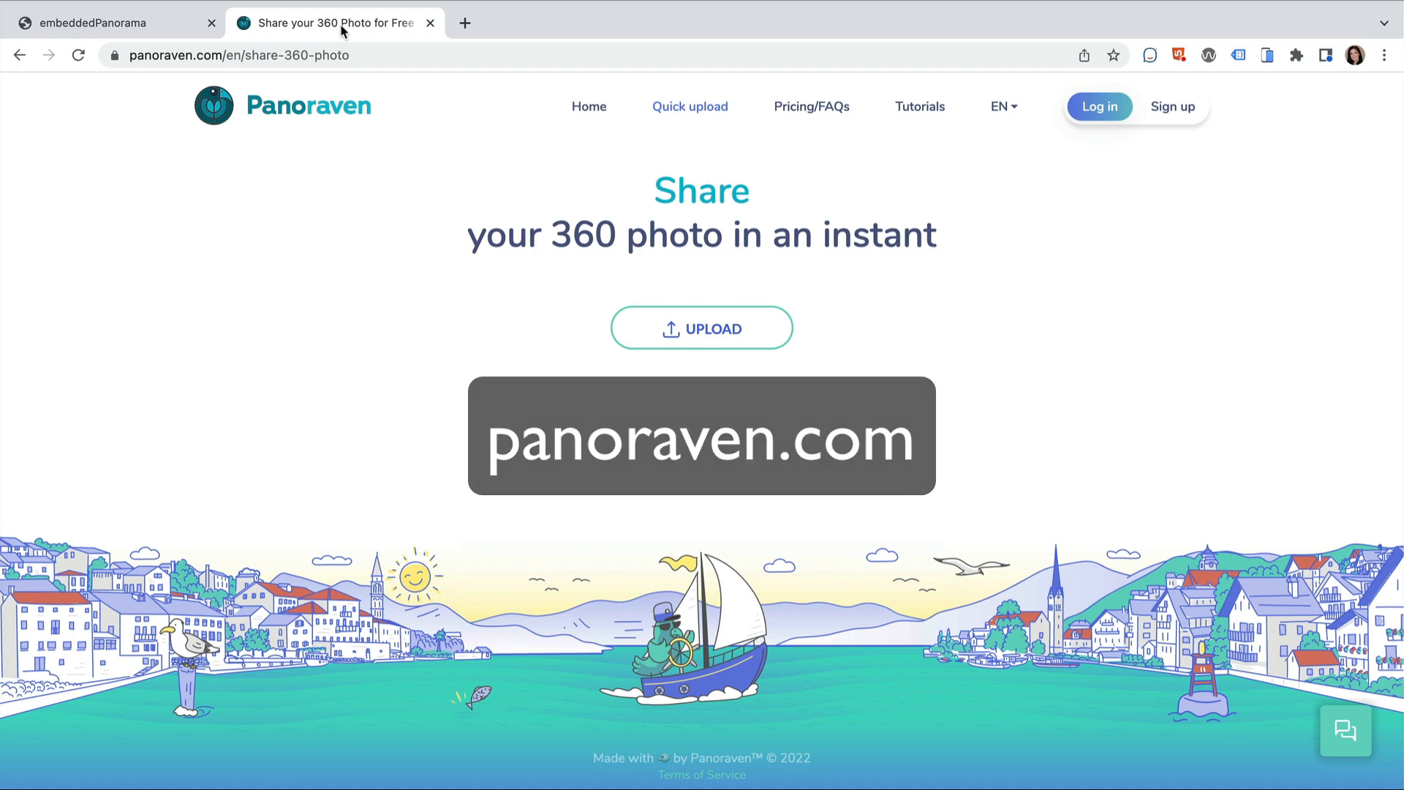
- Open the uploaded Baranicki's Palace panorama and copy its embed code
{"action": "left_click", "coordinate": [1000, 106]}
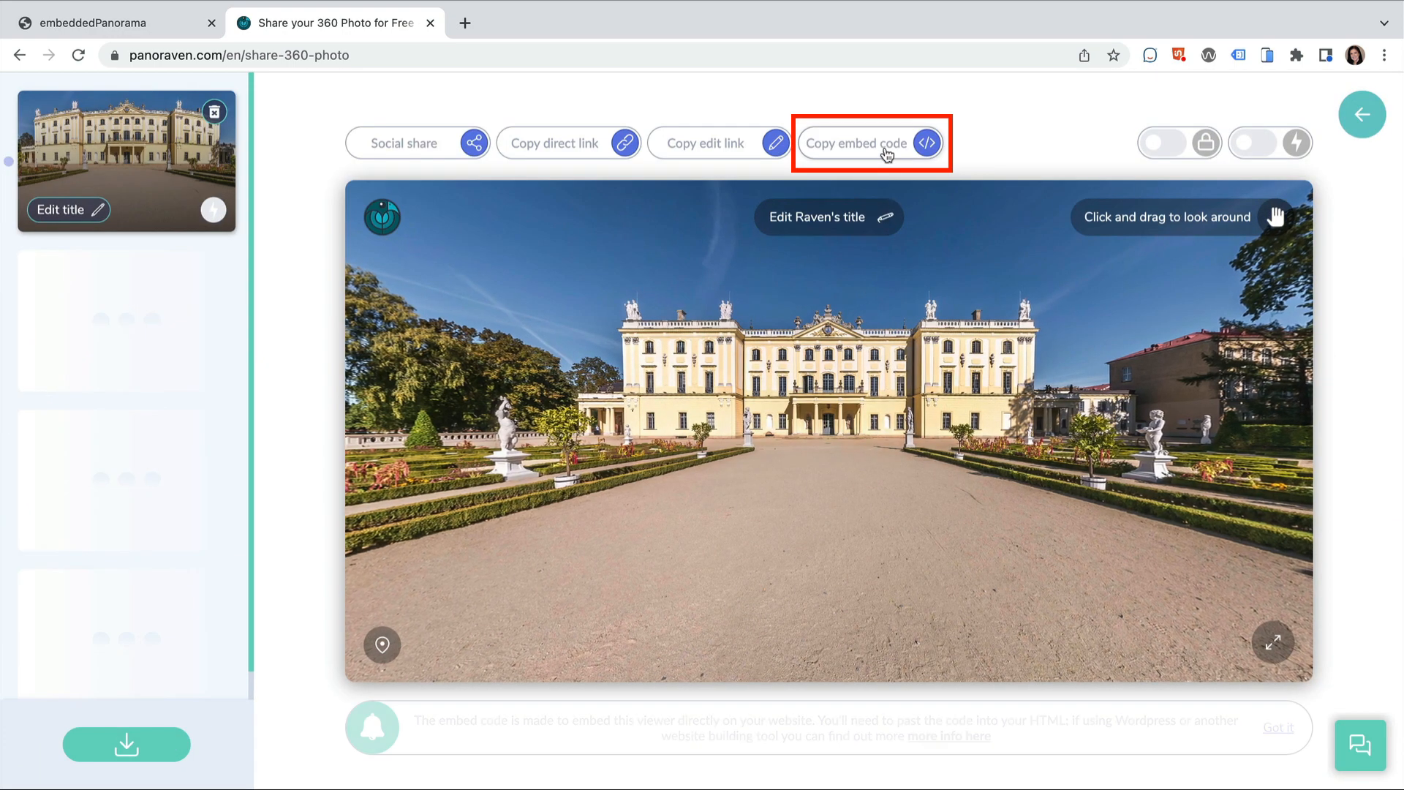
{"action": "left_click", "coordinate": [867, 142]}
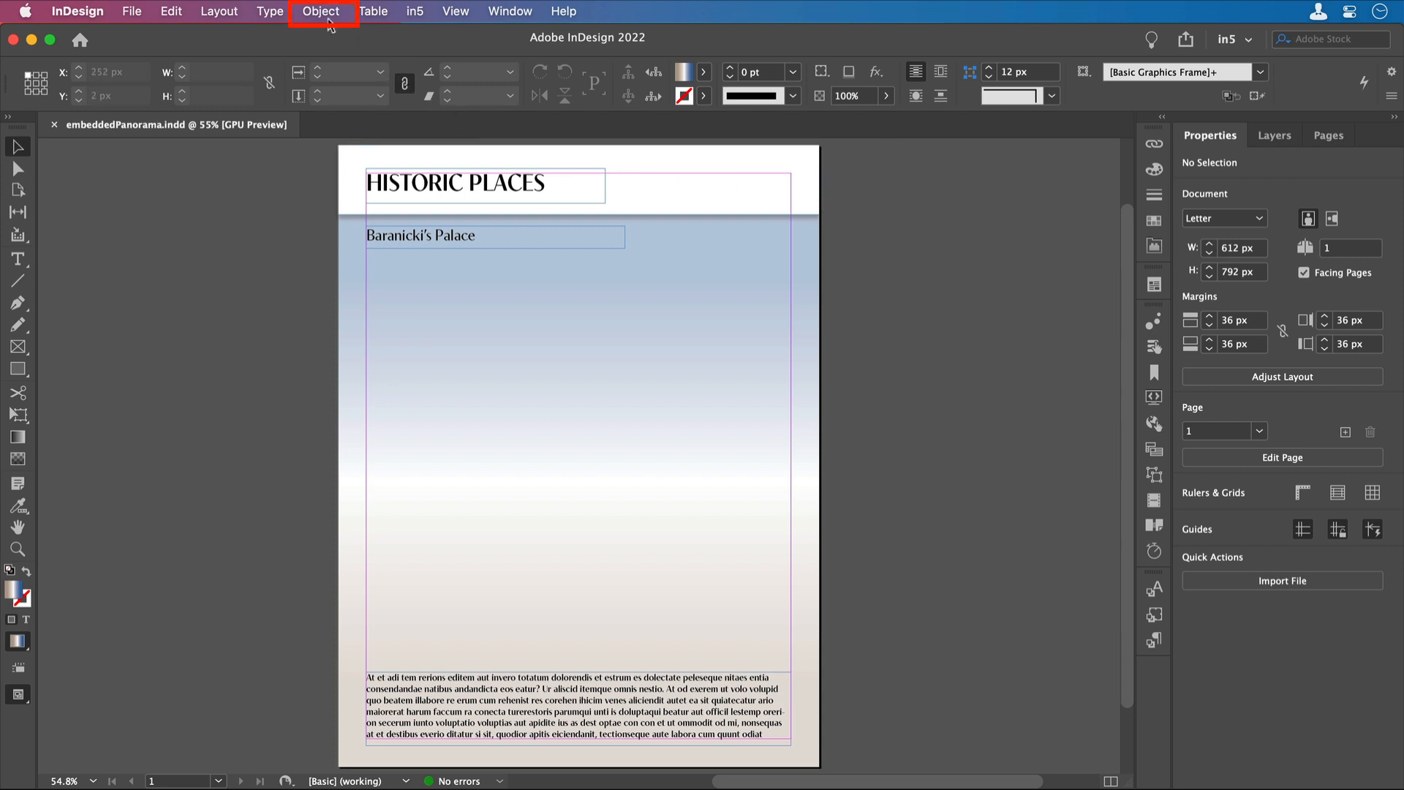
- Insert an HTML snippet frame on the page via Object > Insert HTML
{"action": "left_click", "coordinate": [321, 11]}
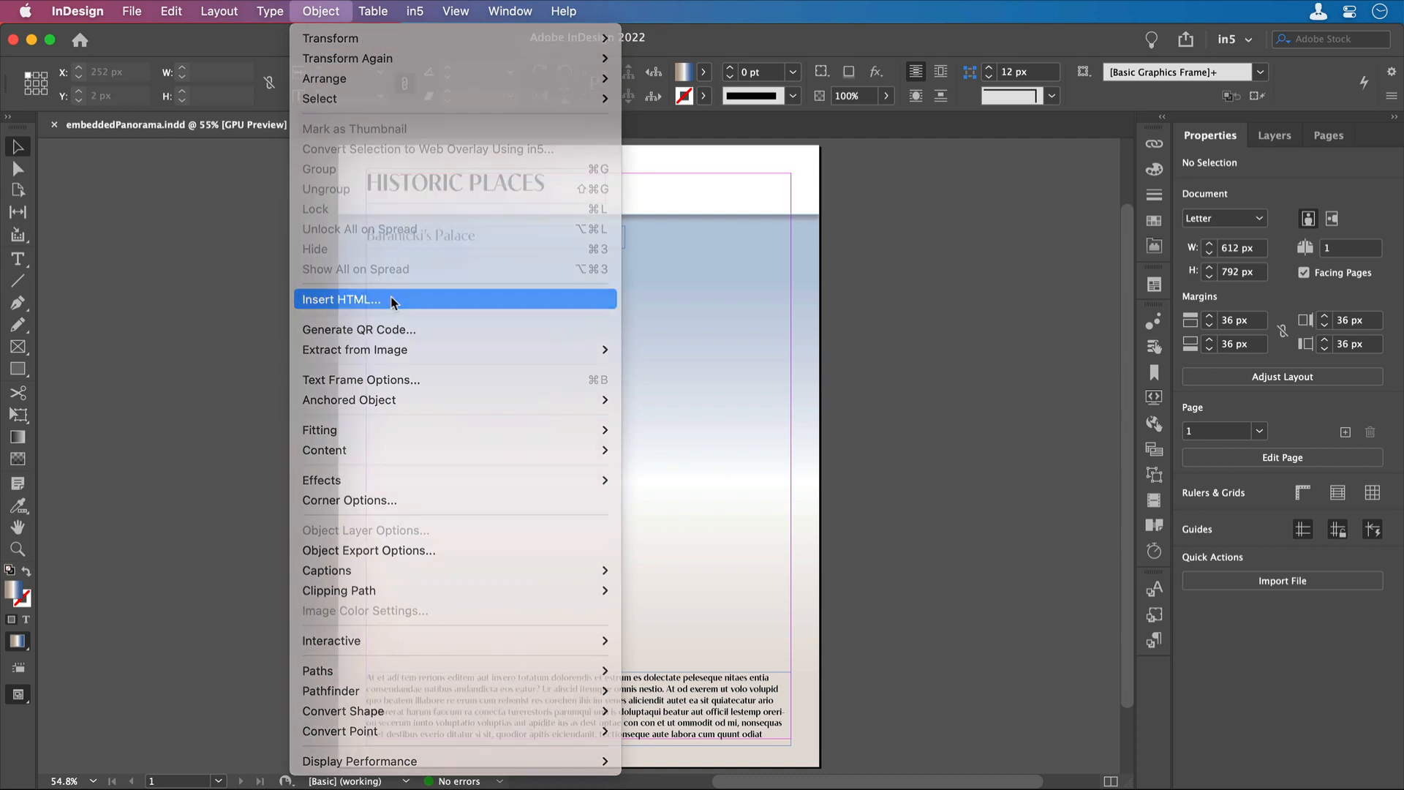
{"action": "left_click", "coordinate": [338, 298]}
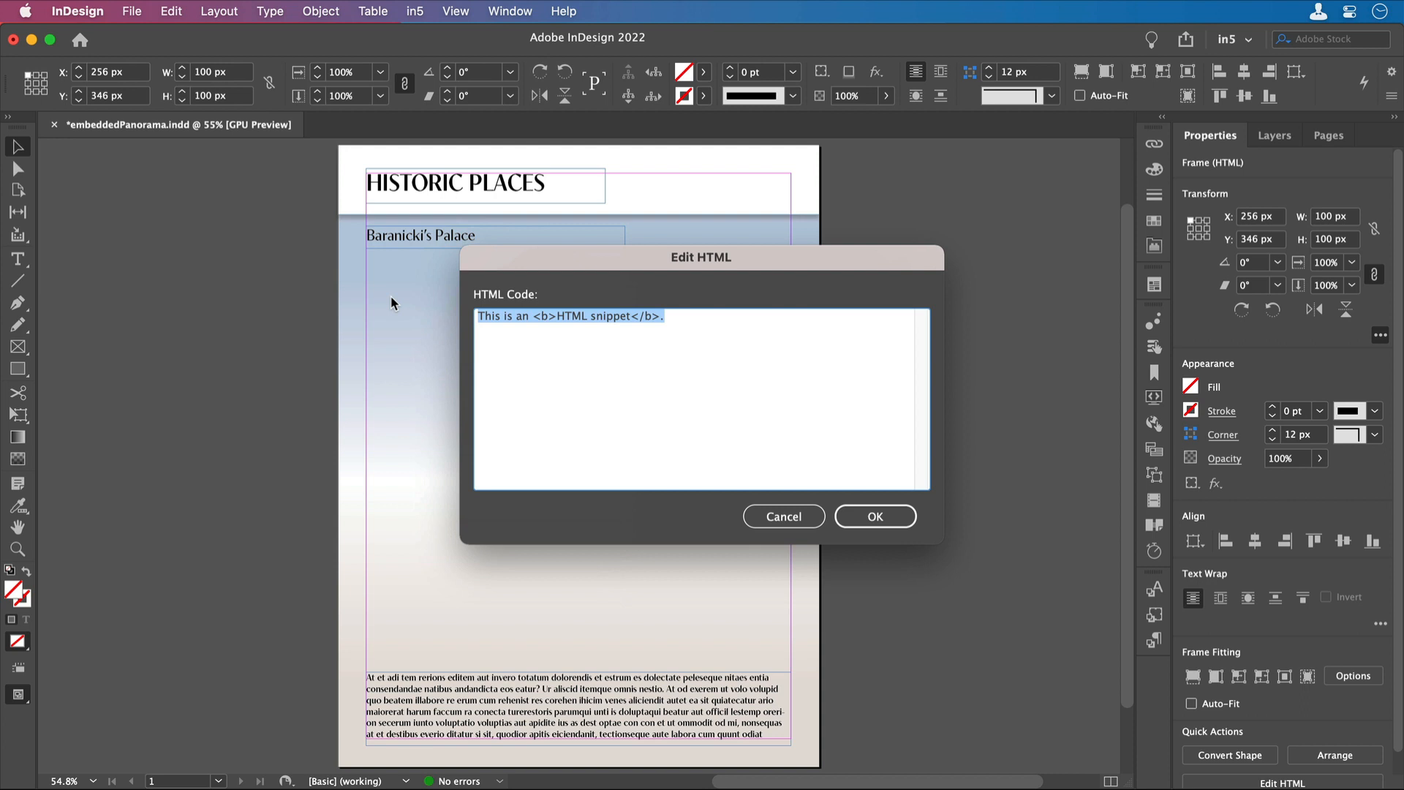
- Paste the Panoraven iframe code with width changed from 90% to 540px and confirm
{"action": "type", "text": "<iframe width=\"90%\" height=\"500px\" allowFullScreen=\"true\" allow=\"accelerometer; magnetometer; gyroscope\" style=\"display:block; margin:20px auto; border:0 none; max-width:880px;border-radius:8px; box-shadow: 0 1px 1px rgba(0,0,"}
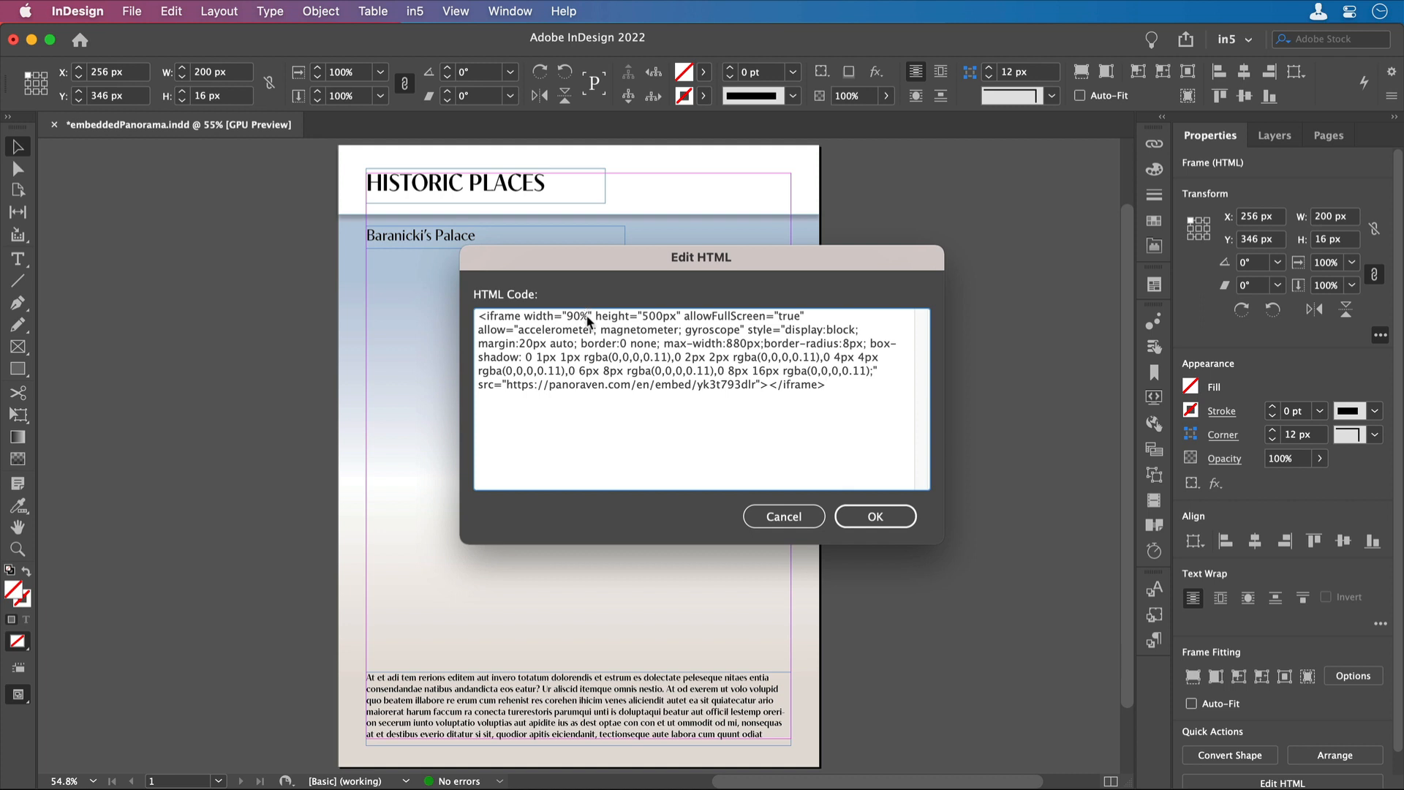
{"action": "type", "text": "540px"}
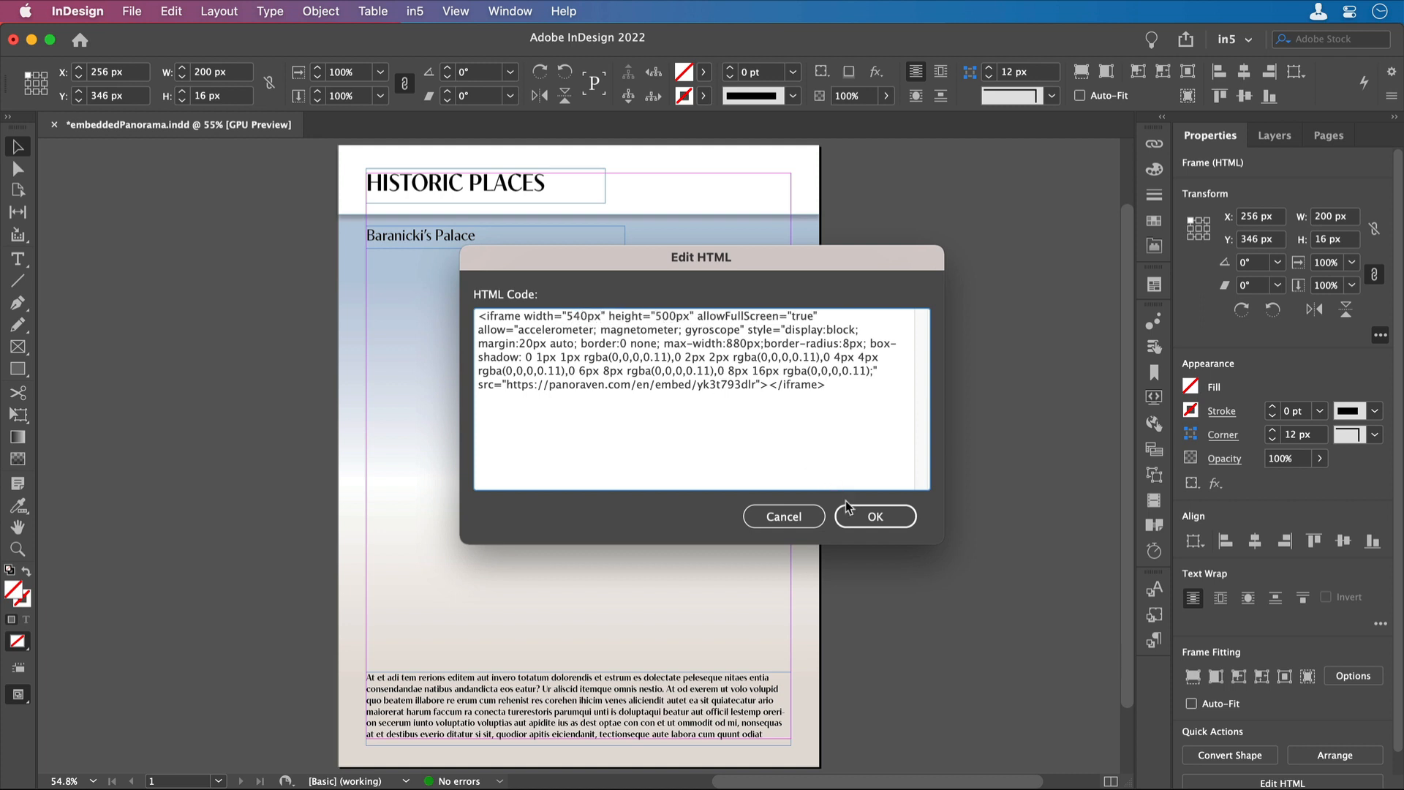
{"action": "left_click", "coordinate": [874, 516]}
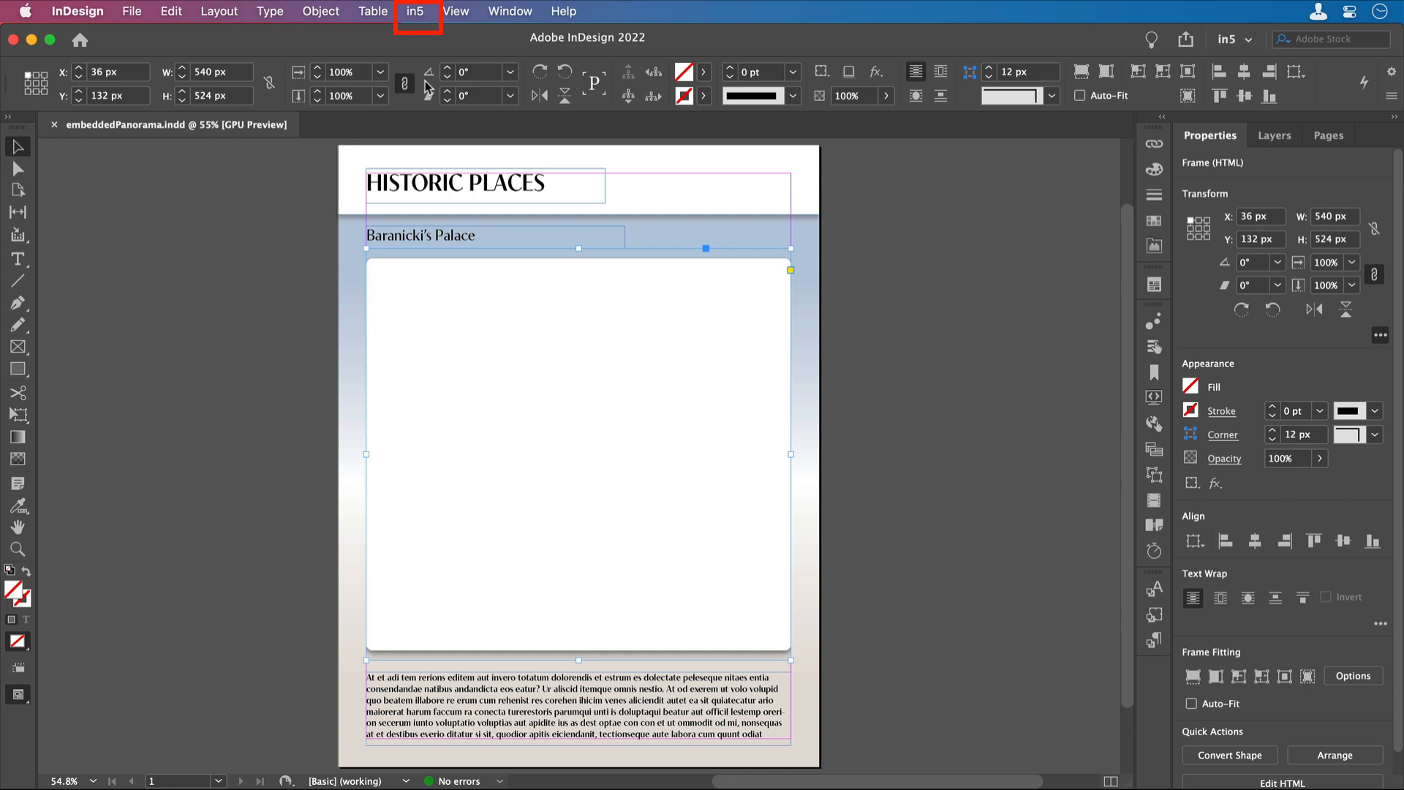
- Export the layout to HTML5 with in5 and open the result in the default browser
{"action": "left_click", "coordinate": [414, 10]}
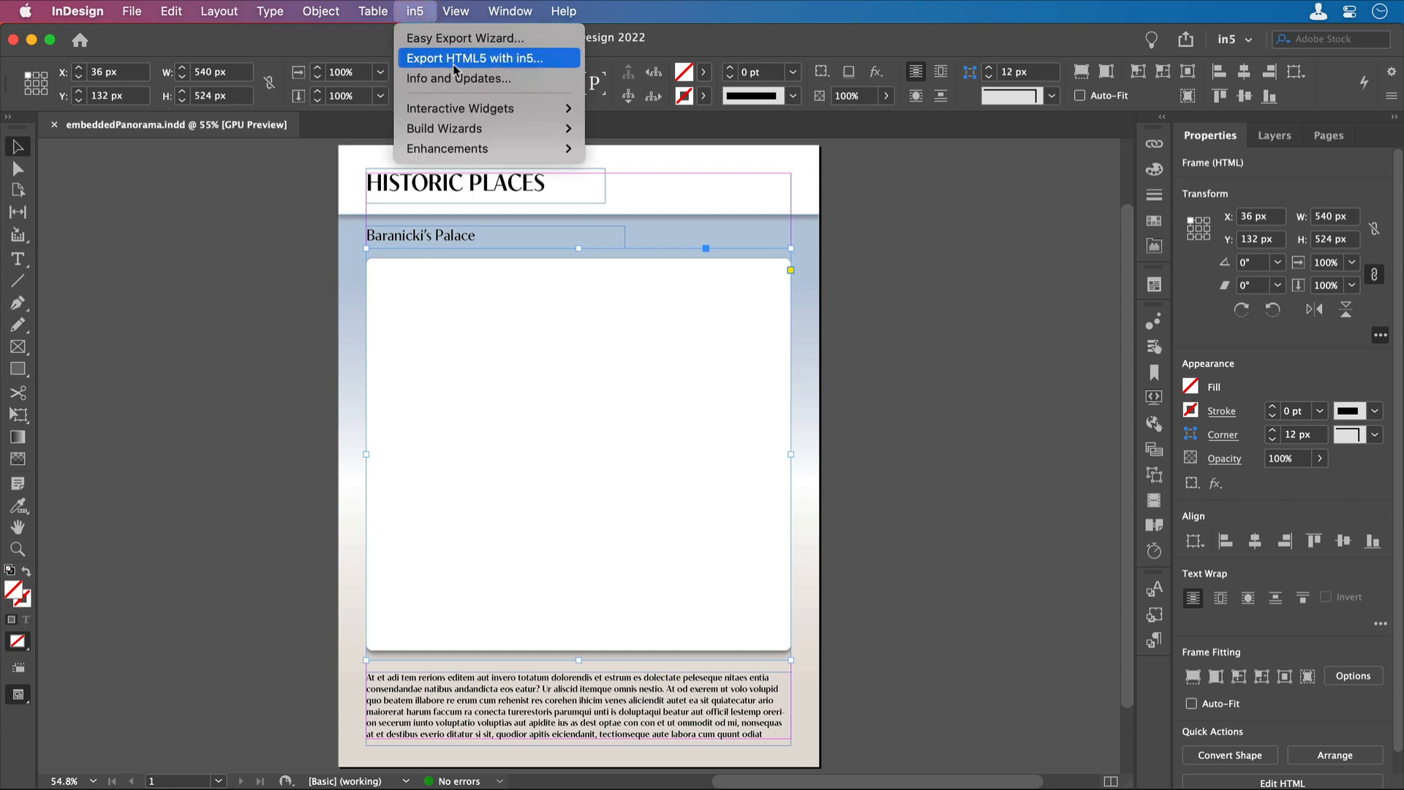
{"action": "left_click", "coordinate": [477, 57]}
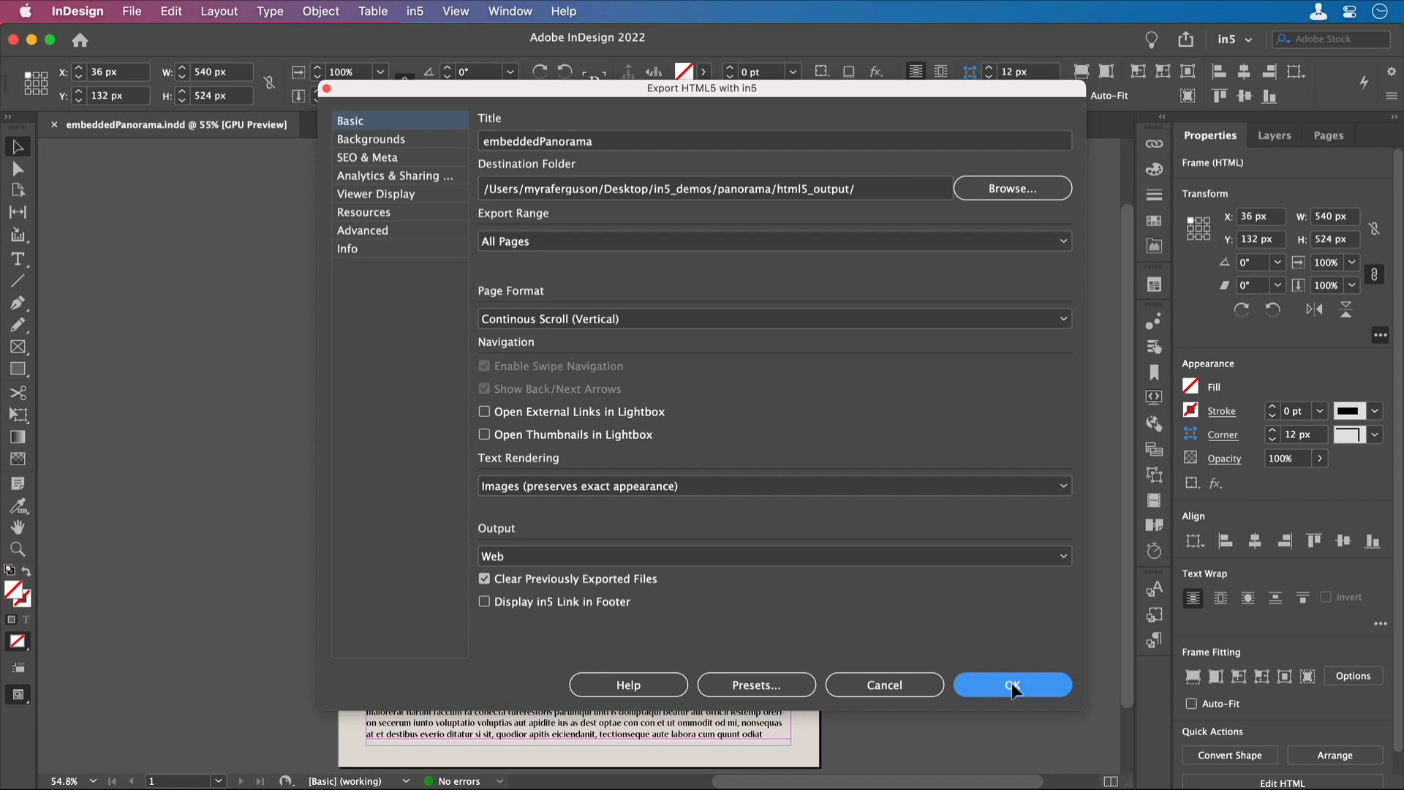
{"action": "left_click", "coordinate": [1013, 685]}
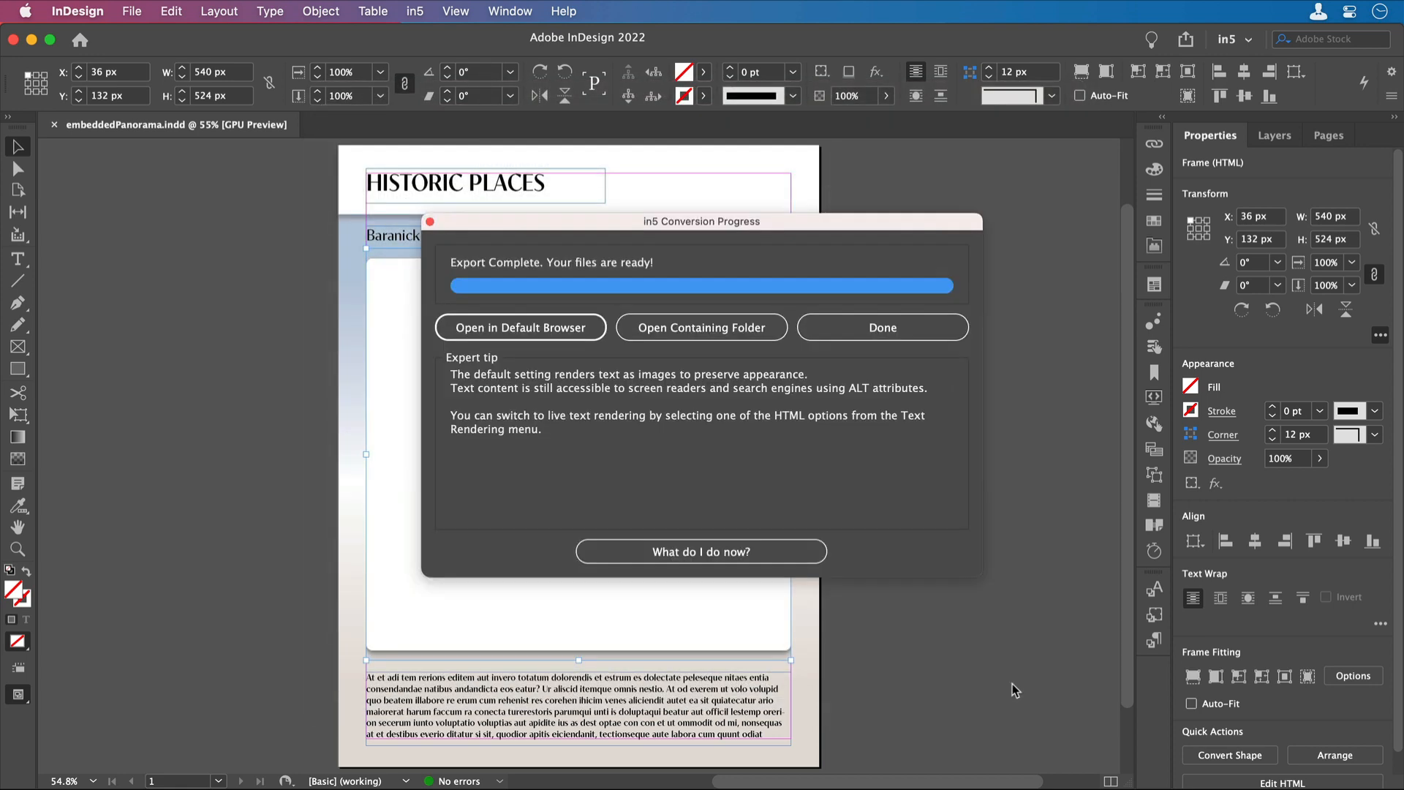
{"action": "left_click", "coordinate": [521, 327]}
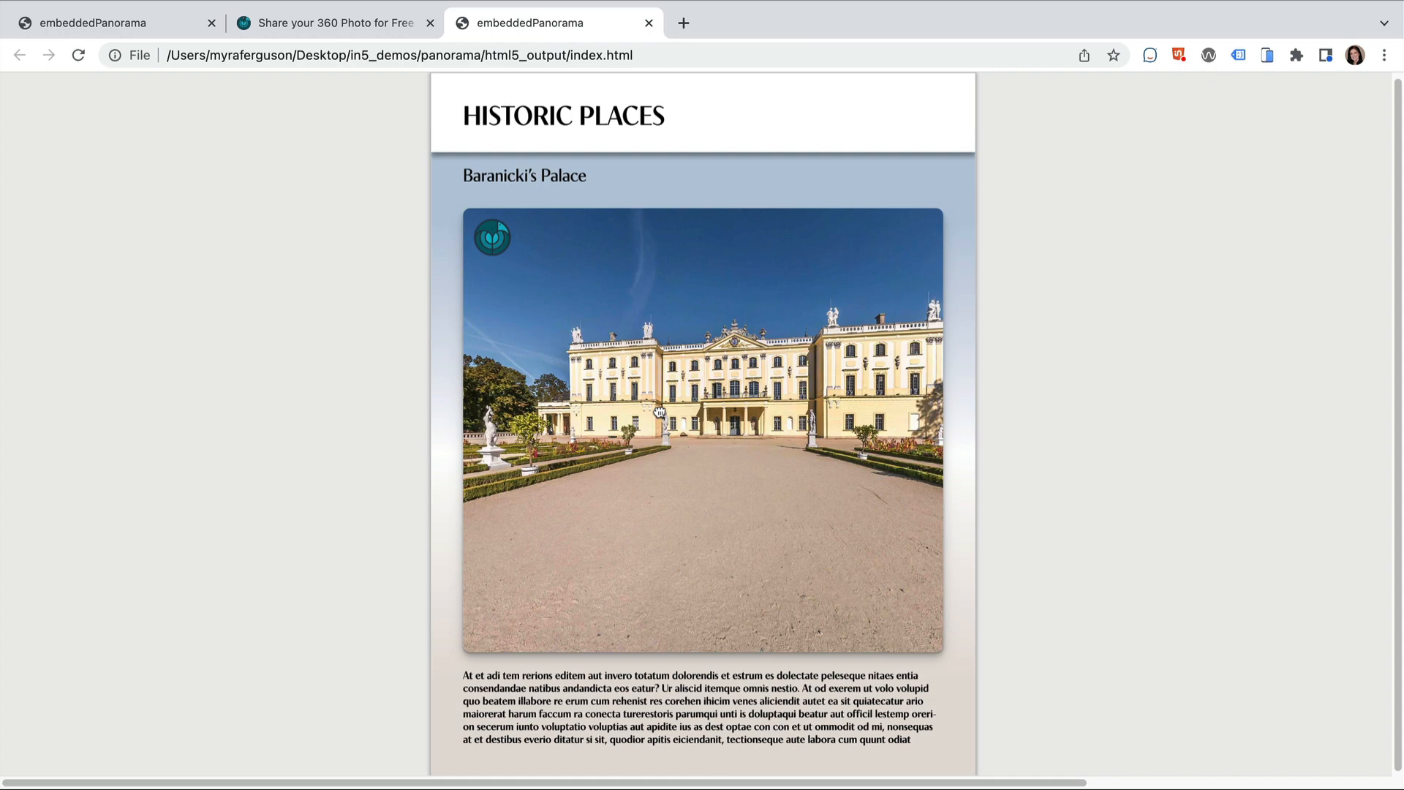
- Rotate the embedded palace panorama left and back toward the palace front on the exported page
{"action": "left_click_drag", "start_coordinate": [699, 422], "coordinate": [761, 417]}
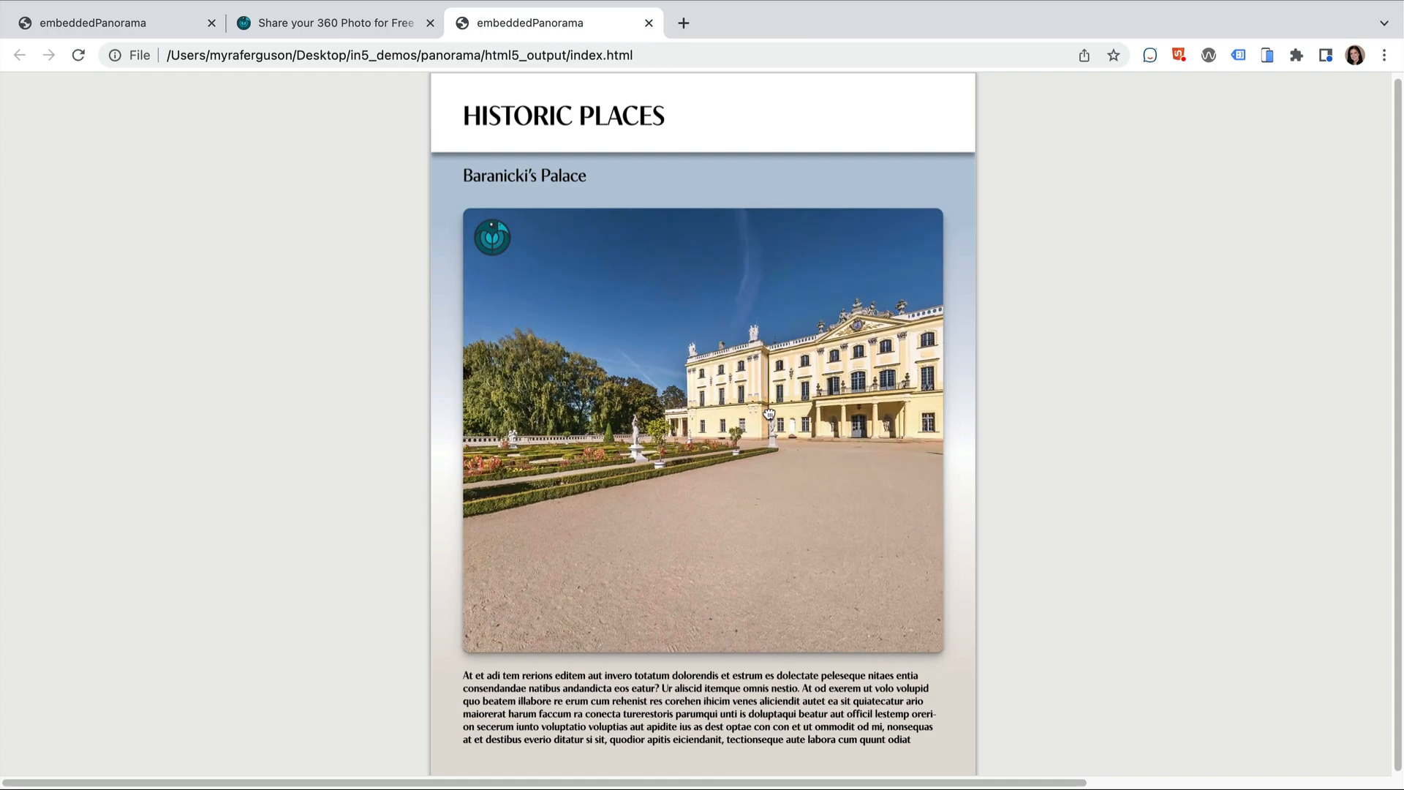
{"action": "left_click_drag", "start_coordinate": [769, 414], "coordinate": [642, 412]}
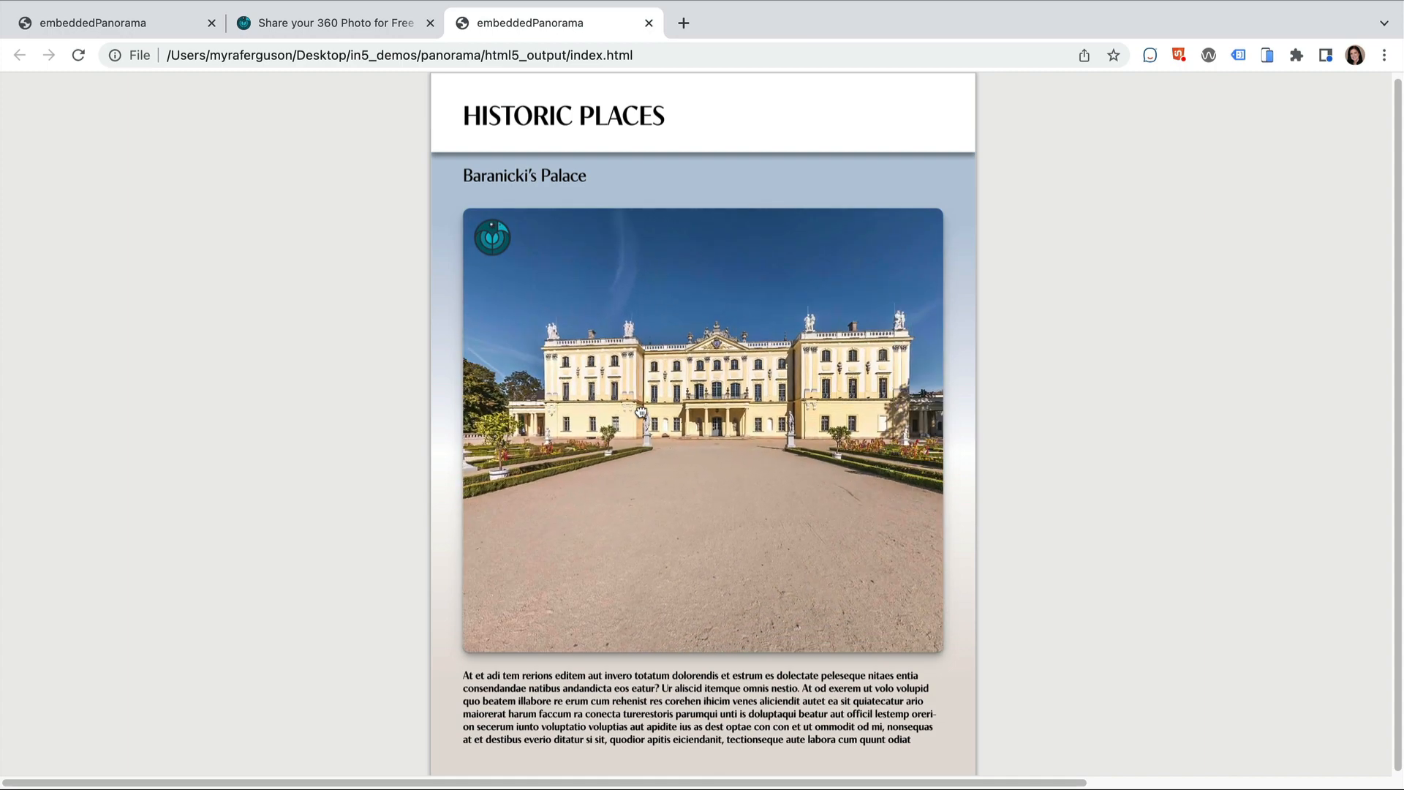